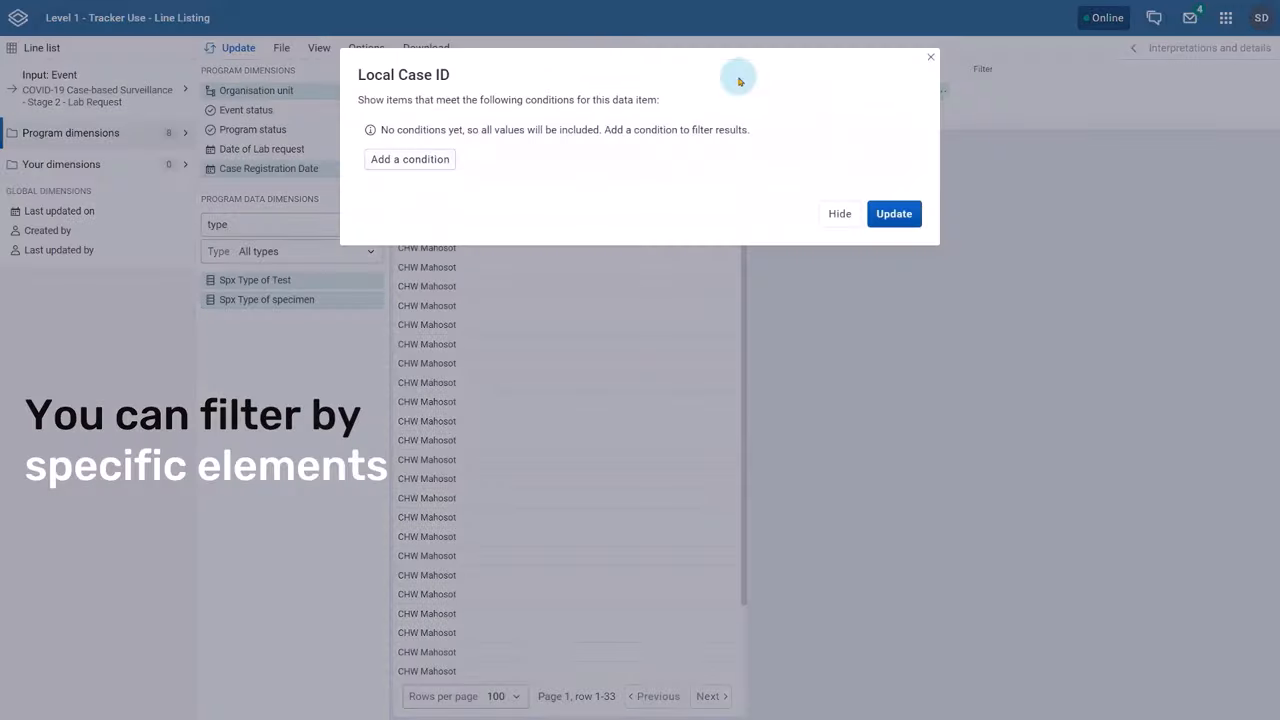
# Add a Local Case ID condition and choose its condition type
pyautogui.click(409, 159)
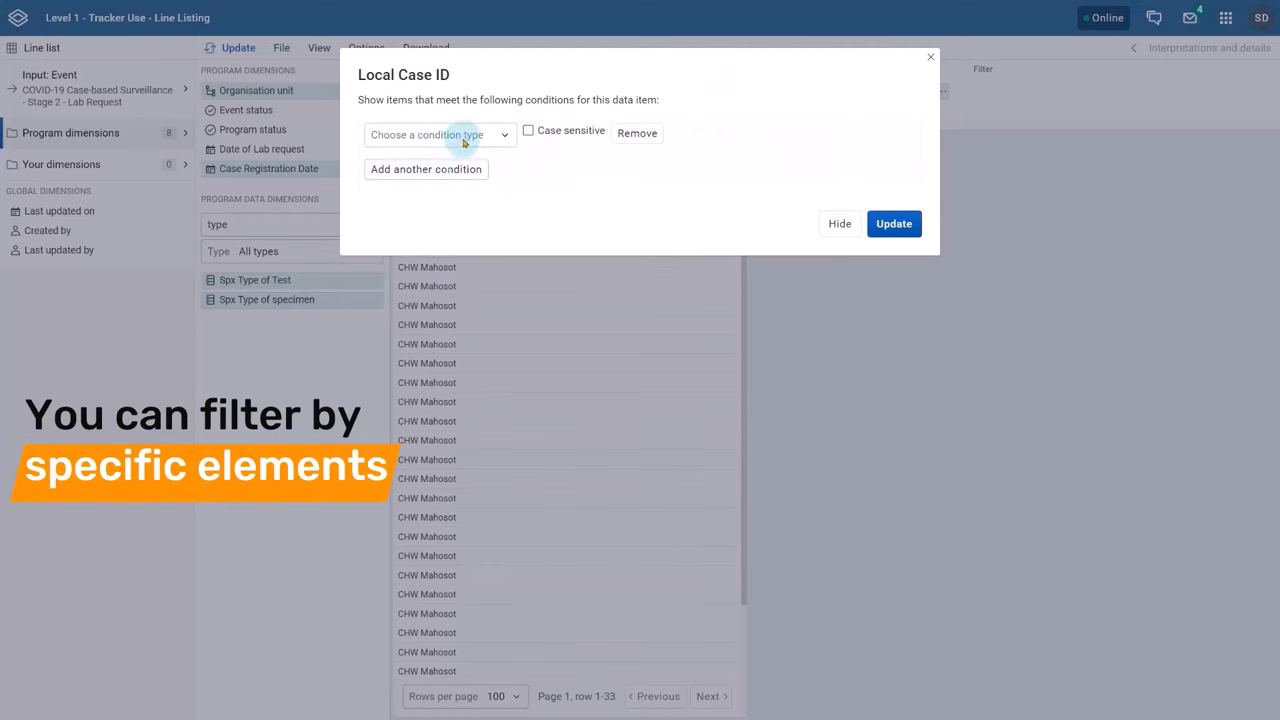
pyautogui.click(438, 134)
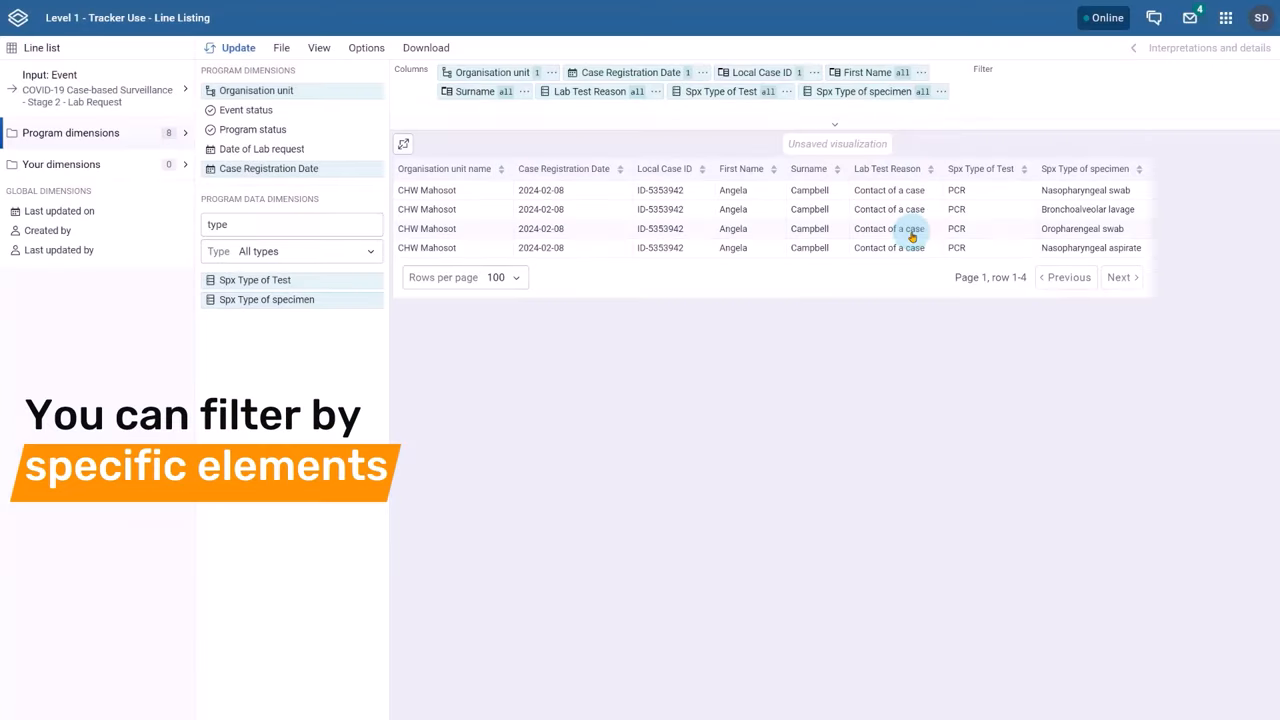
pyautogui.moveTo(637, 342)
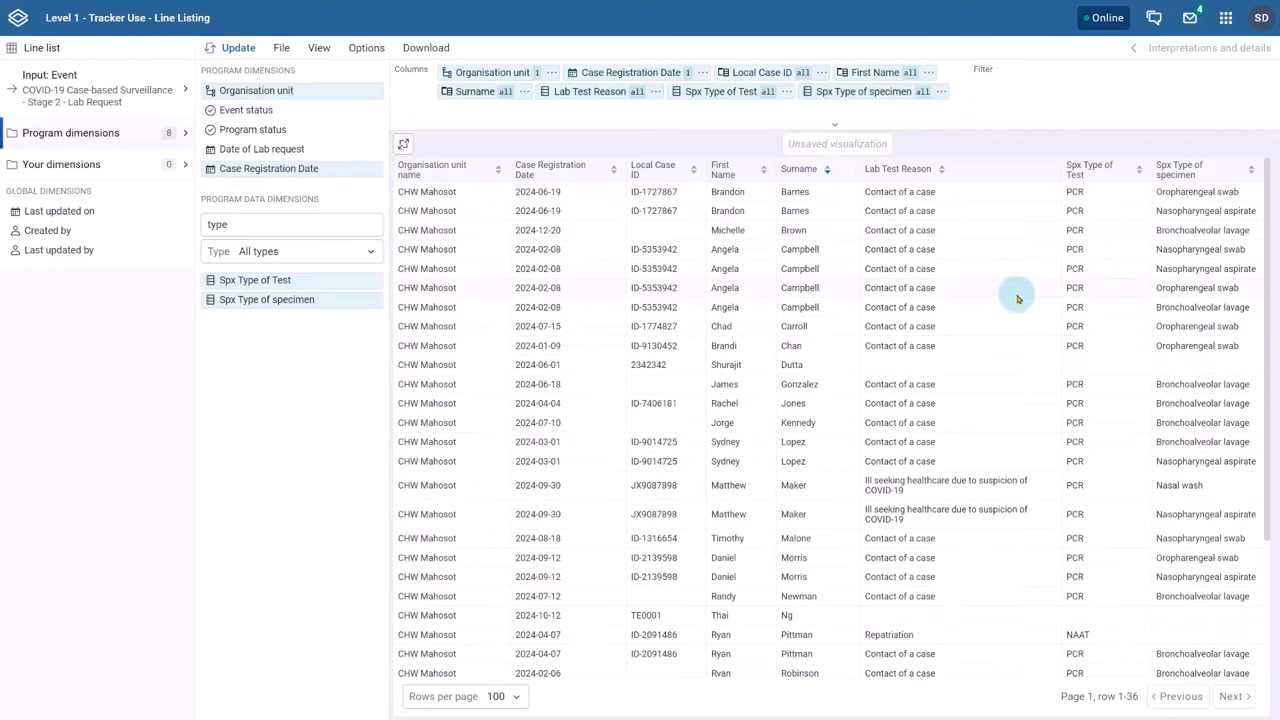
# Scroll the layout panel while adding Sex, Lab Test Result and Health outcome
pyautogui.scroll(-3)
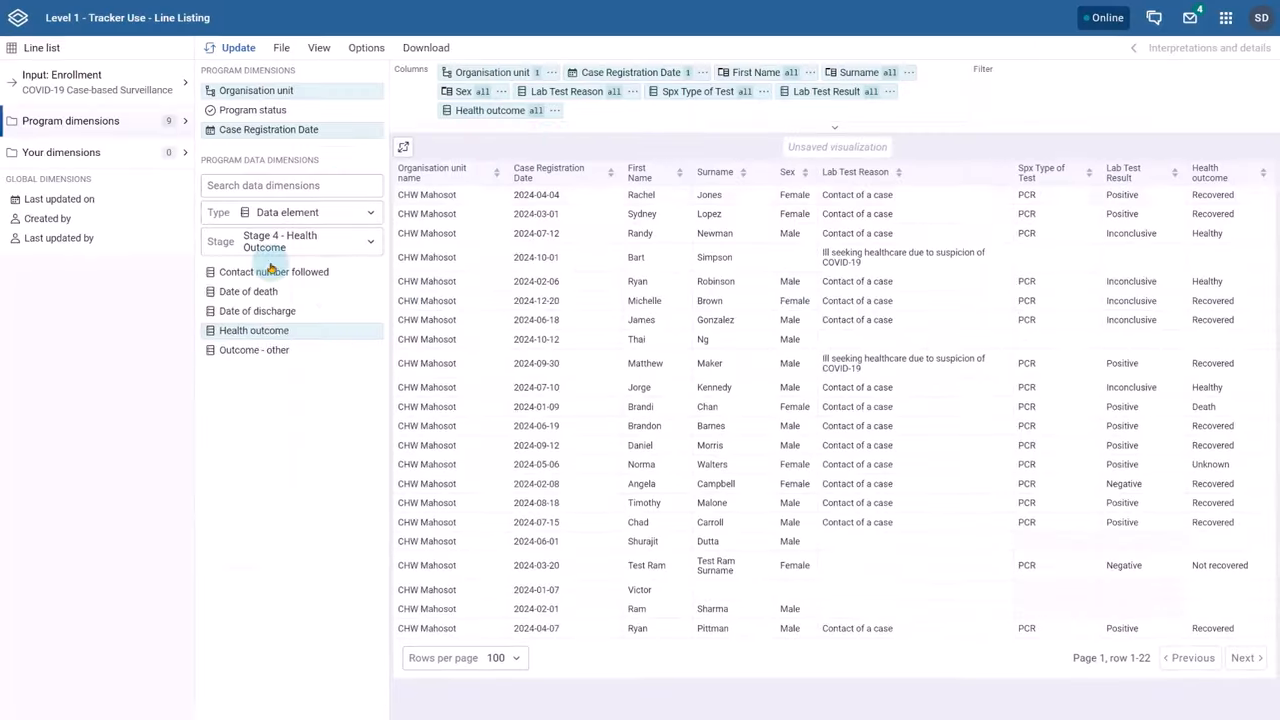
# Set Lab Test Reason's repeated events count in its Repeated events settings
pyautogui.click(566, 91)
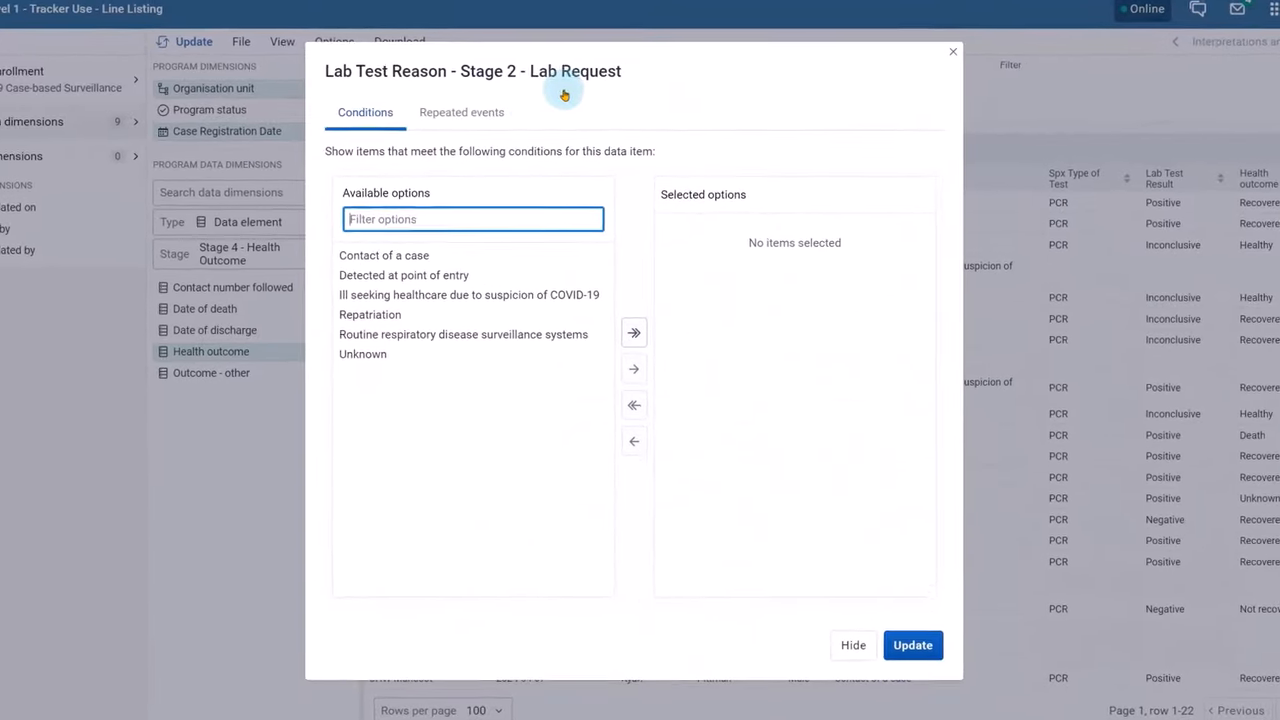
pyautogui.click(461, 112)
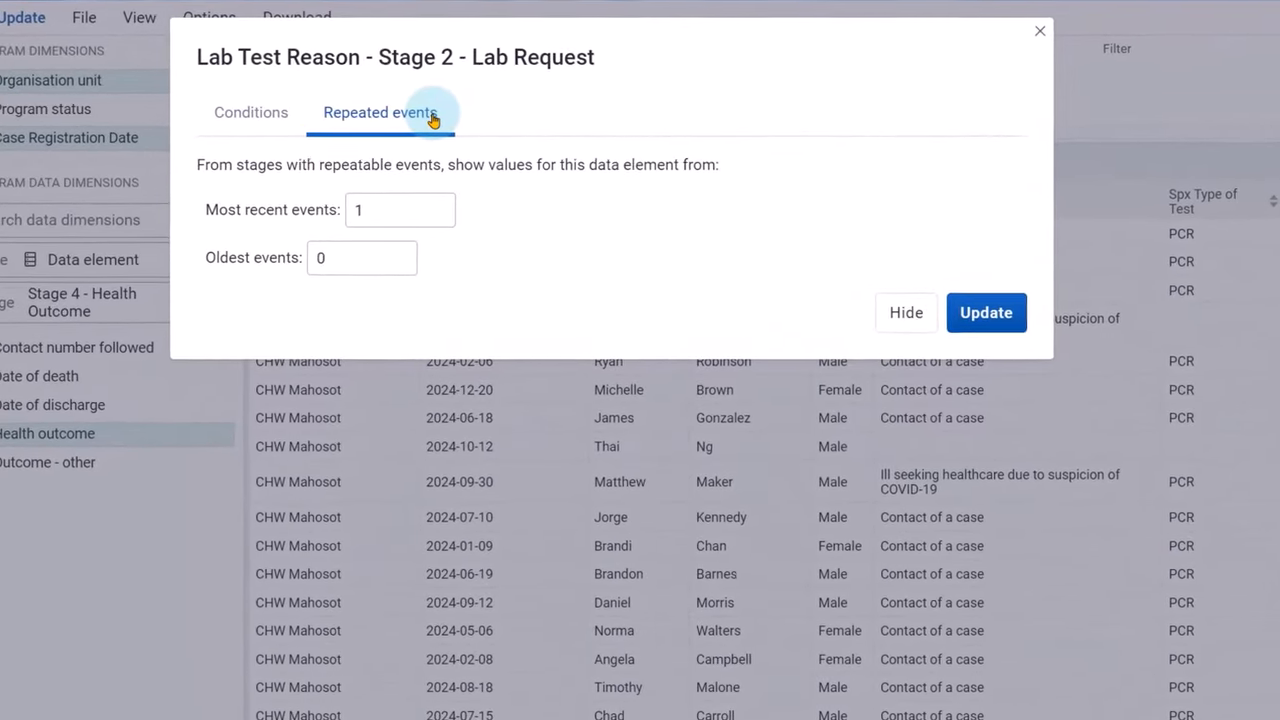
pyautogui.click(985, 312)
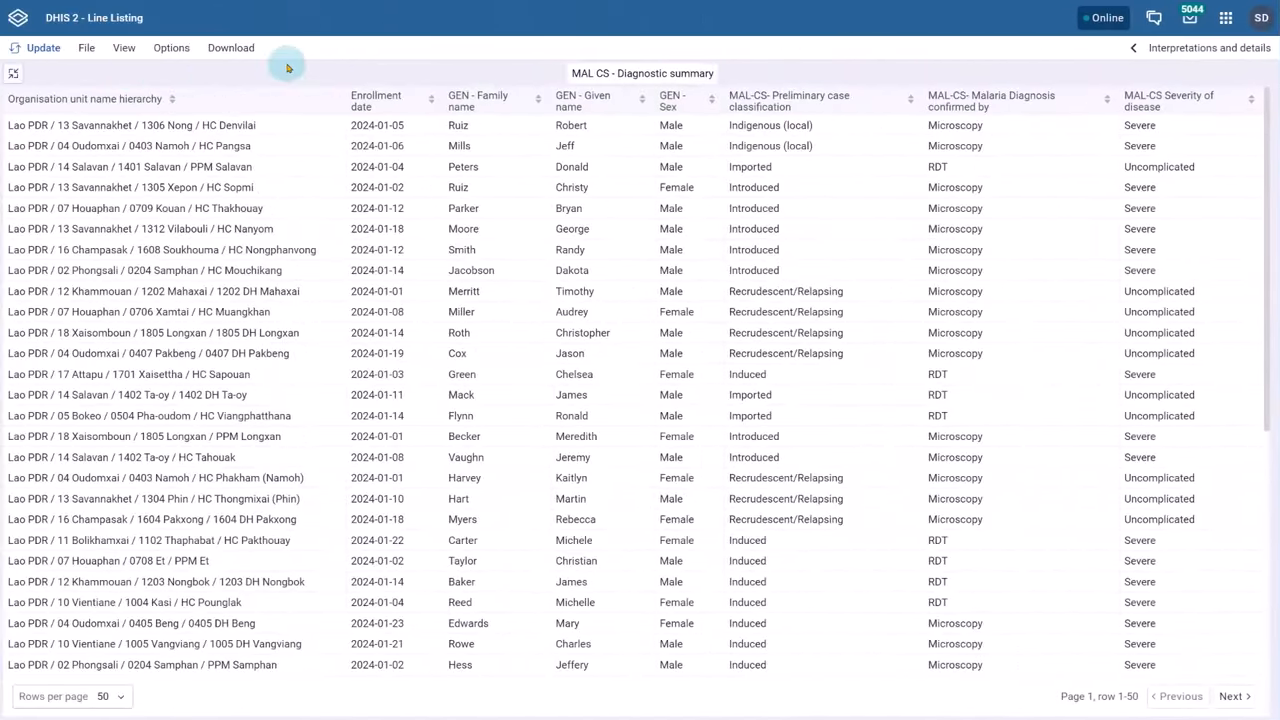
# Download the diagnostic summary as an Excel file and save it
pyautogui.click(231, 47)
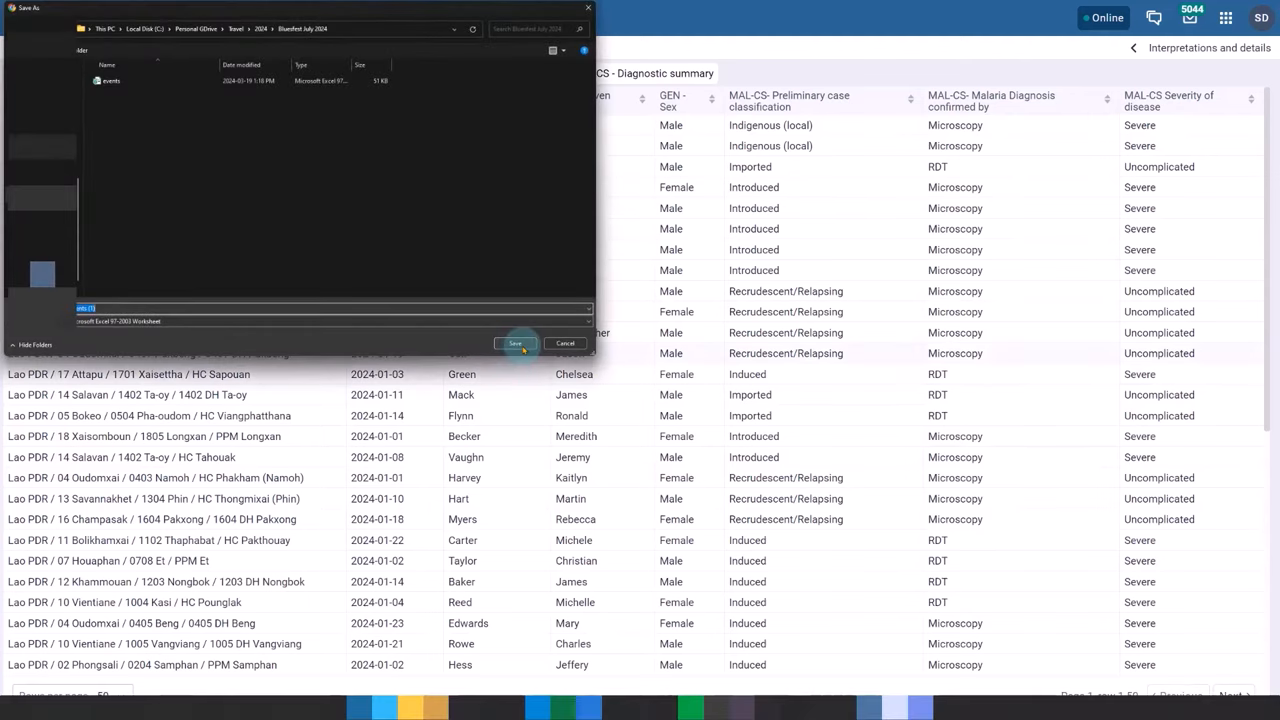
pyautogui.click(515, 343)
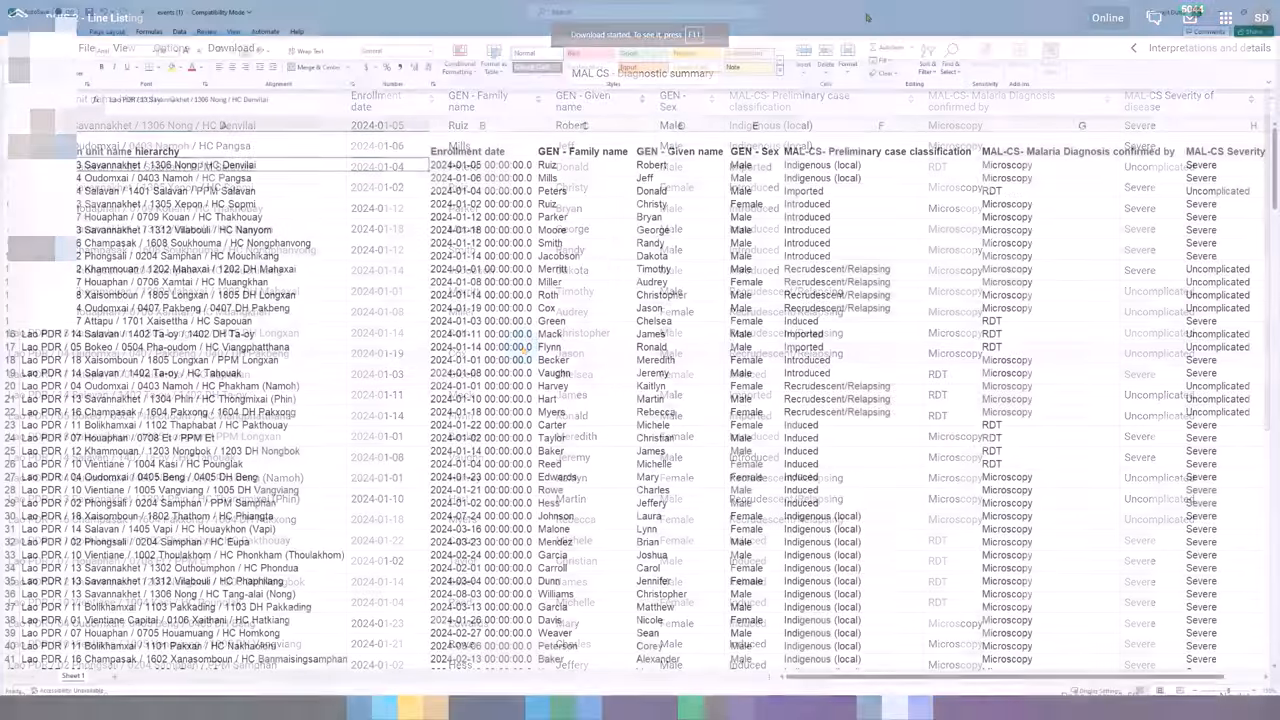